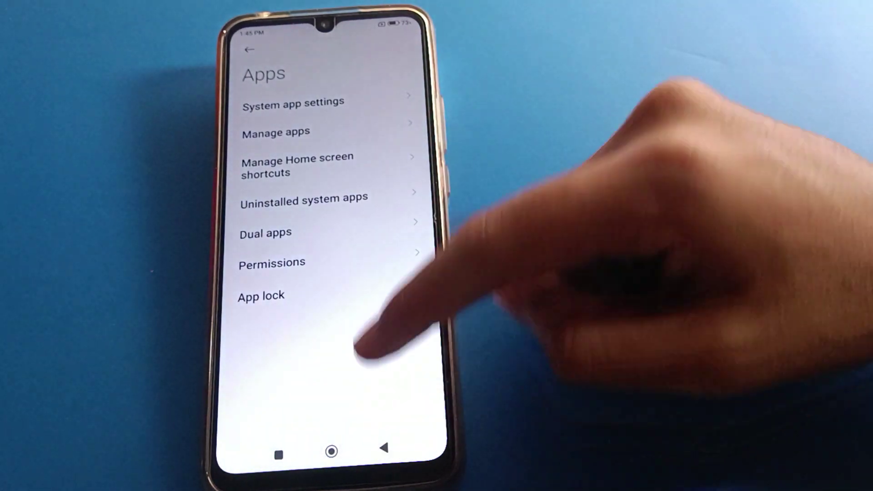
- Return from the Apps page to the main Settings list via the back arrow
click(246, 50)
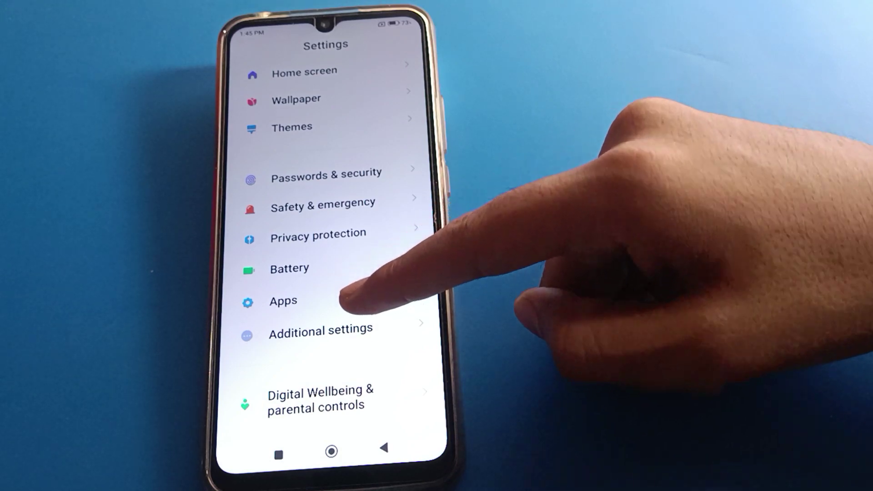